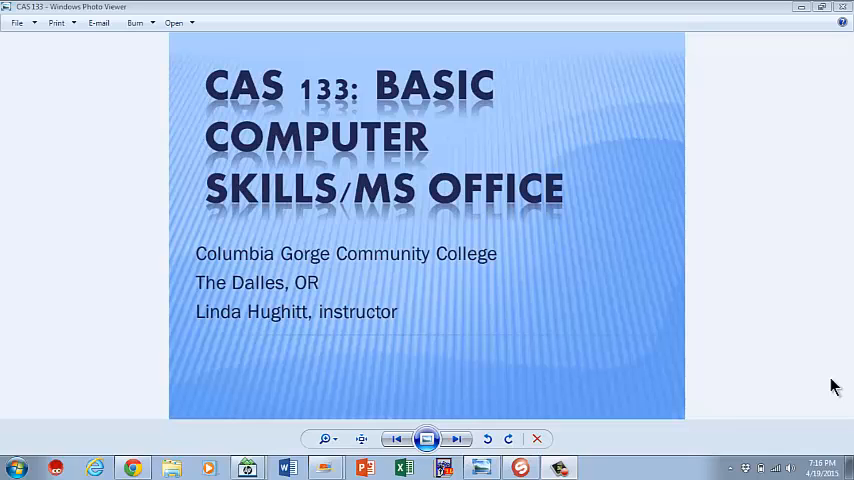
mouse_move(792, 30)
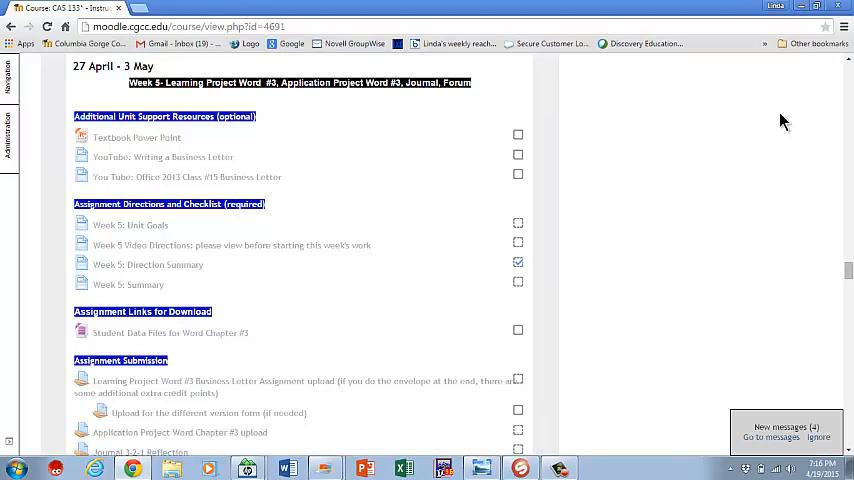
scroll("up", 3)
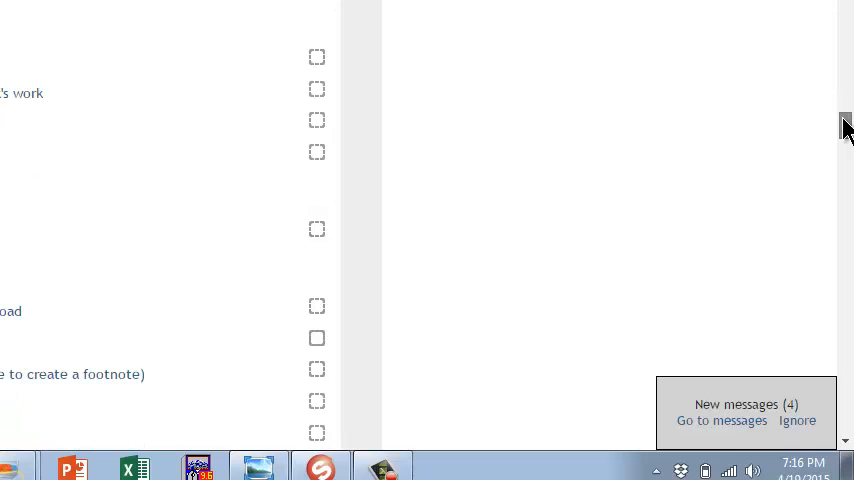
scroll("down", 3)
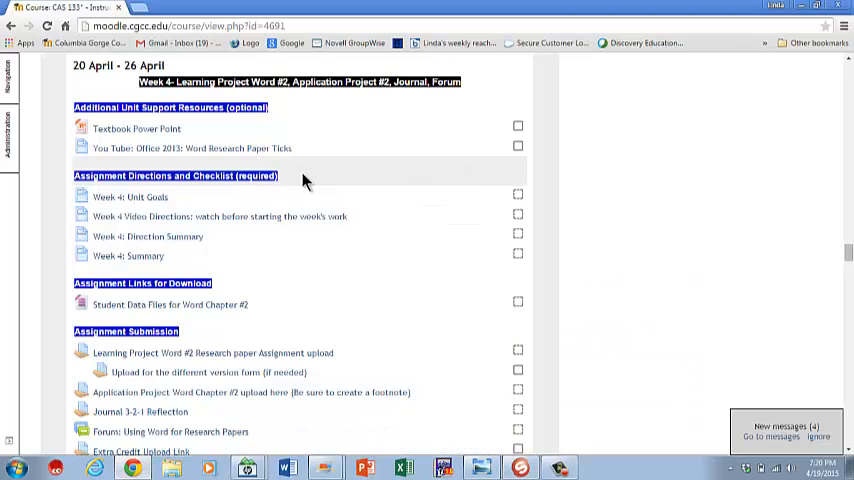
mouse_move(204, 128)
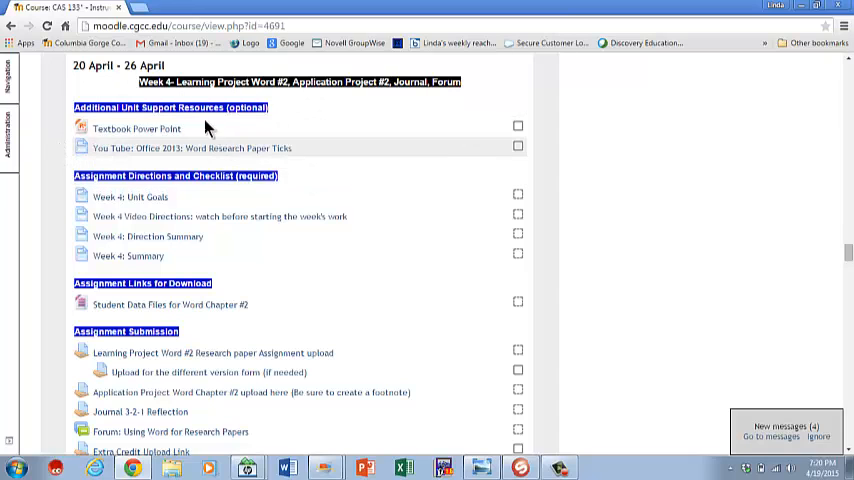
mouse_move(168, 160)
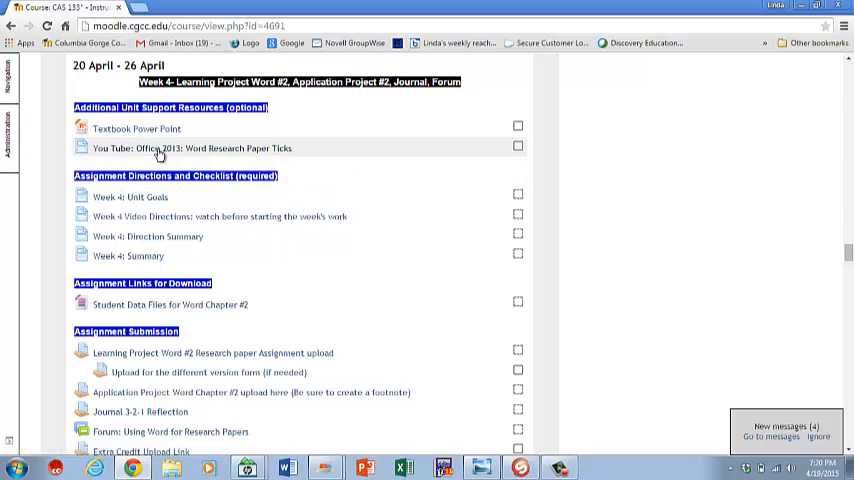
mouse_move(168, 212)
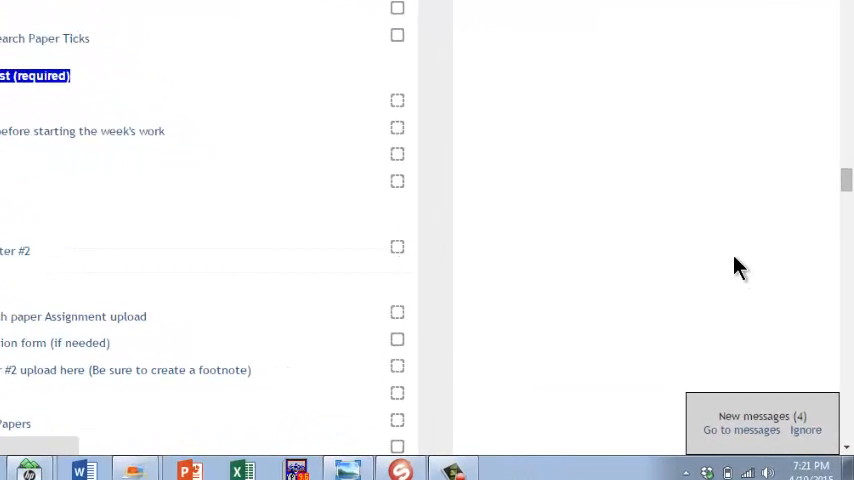
scroll("down", 3)
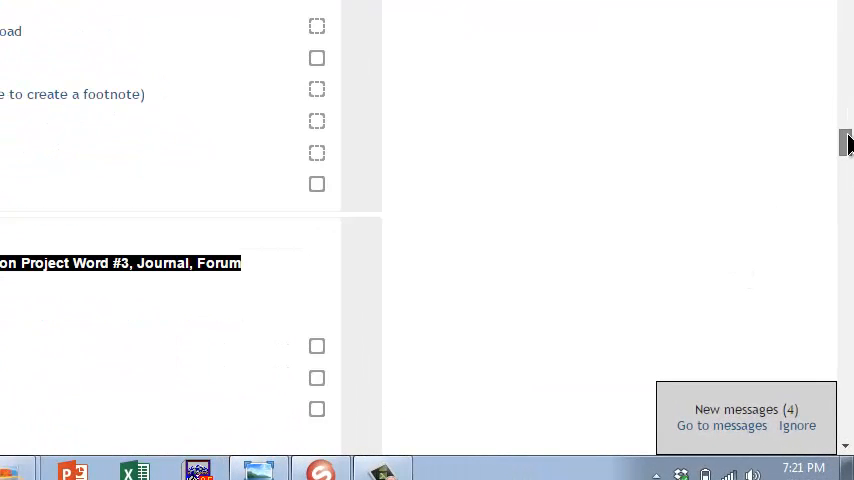